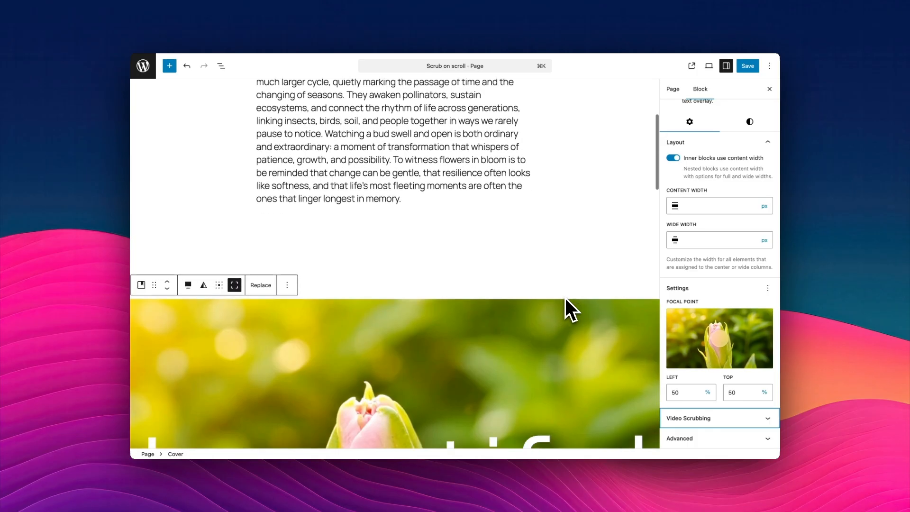
Step: Turn on scrub video on scroll for the flower cover and save the page
scroll("down", 3)
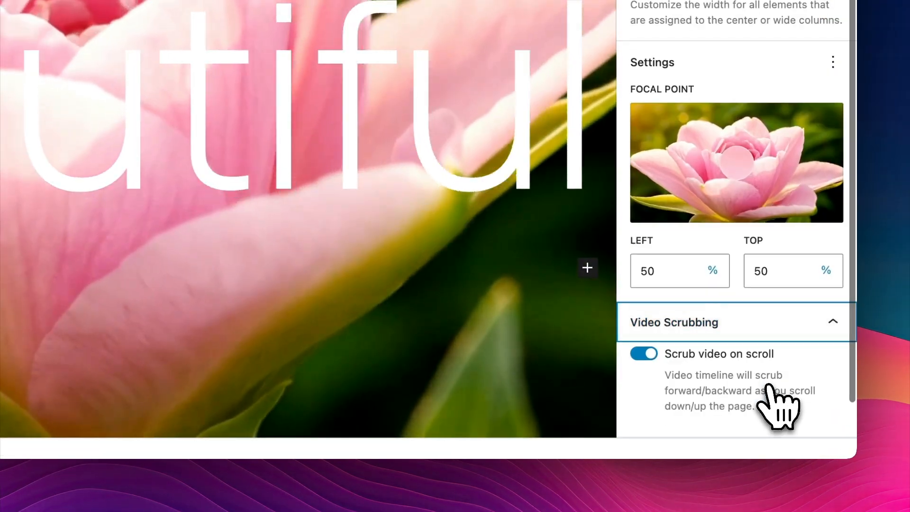
left_click(643, 313)
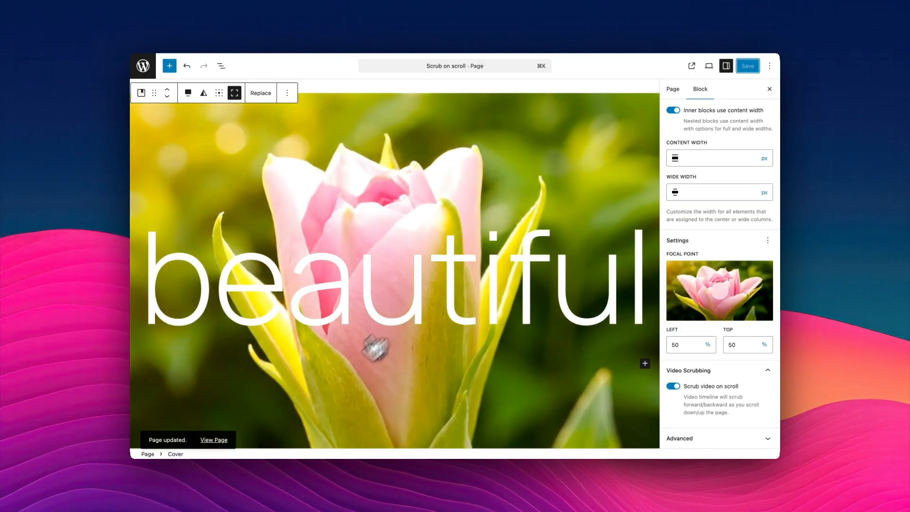
Step: View the published Scrub on scroll page and scroll through its flower videos
left_click(214, 439)
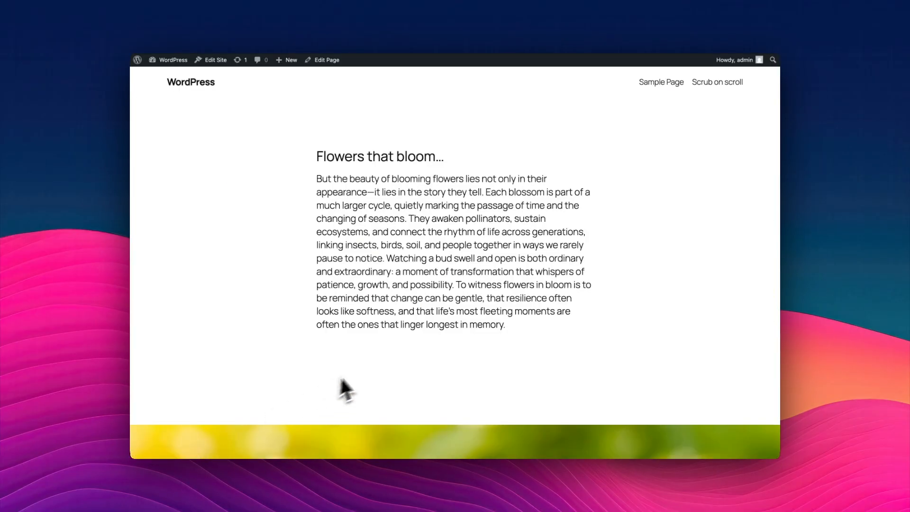
scroll("down", 3)
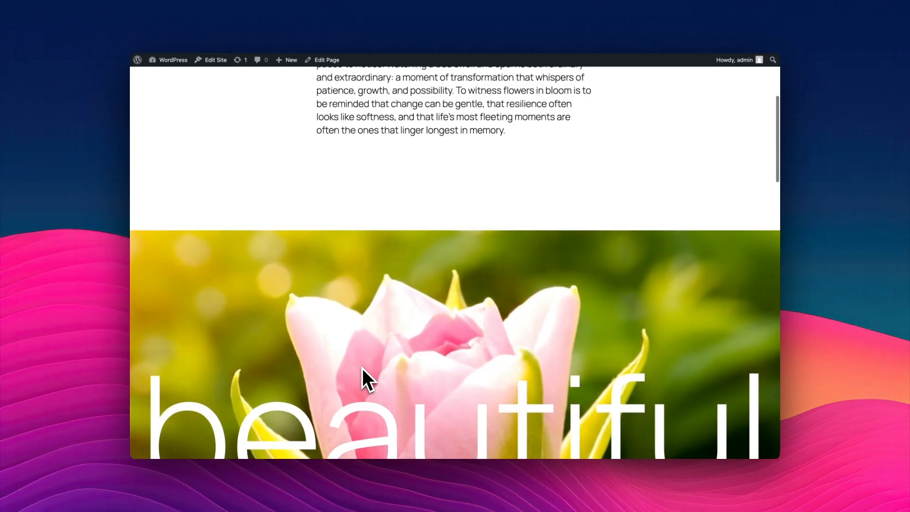
scroll("down", 3)
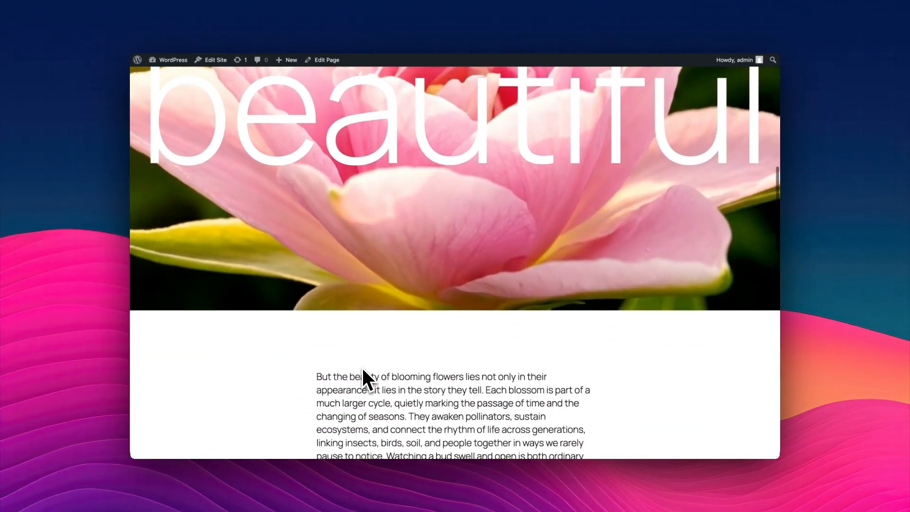
scroll("down", 3)
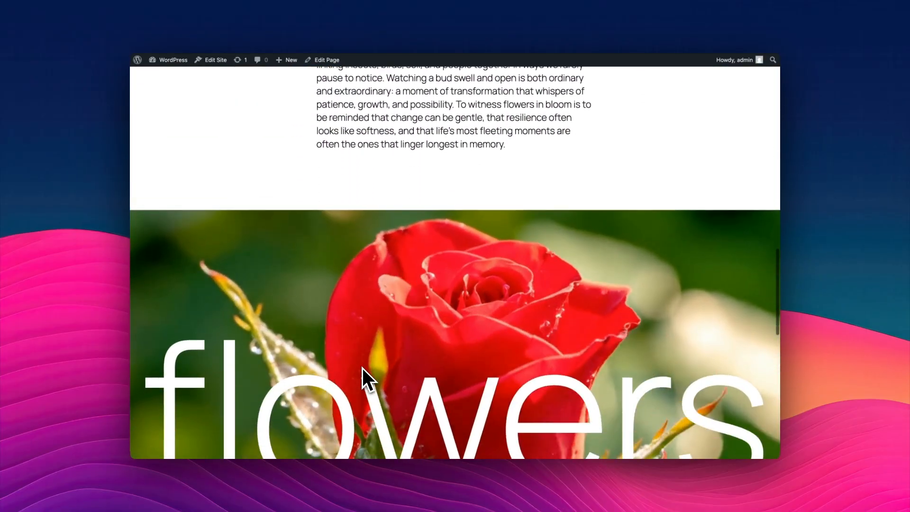
scroll("down", 3)
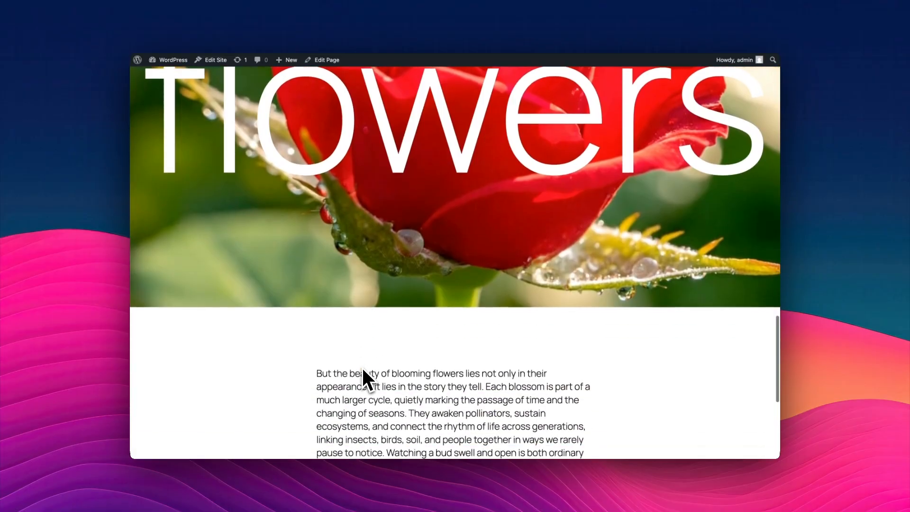
scroll("down", 3)
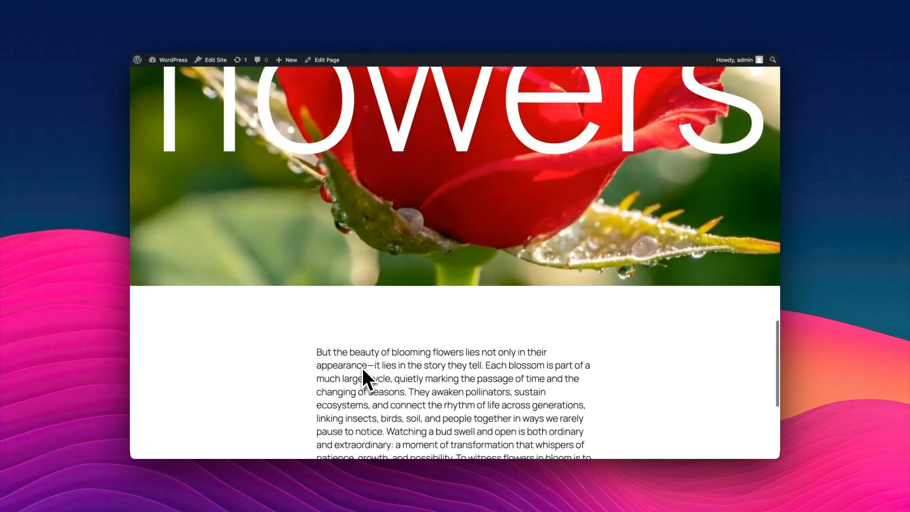
scroll("down", 3)
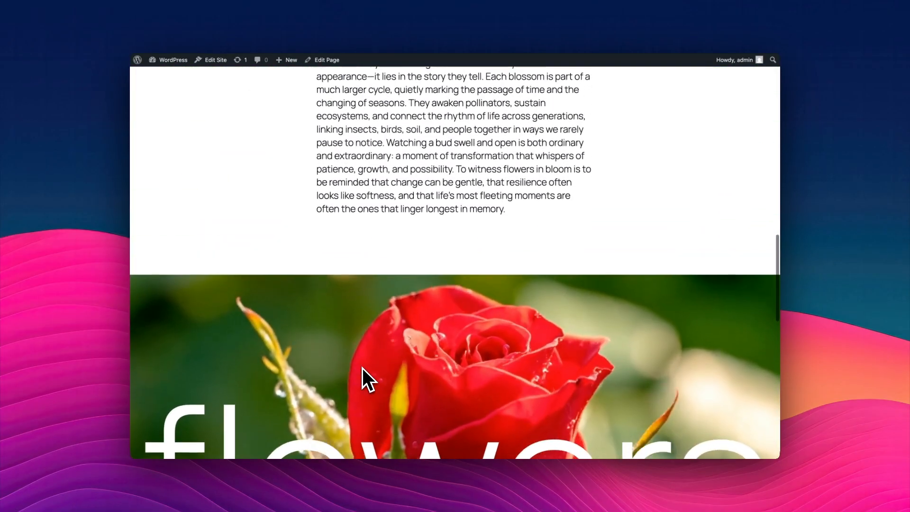
scroll("down", 3)
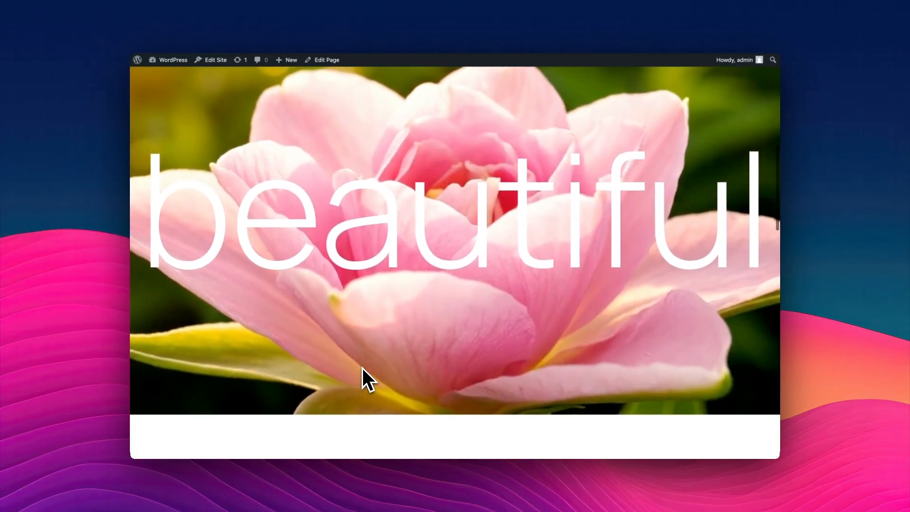
scroll("down", 3)
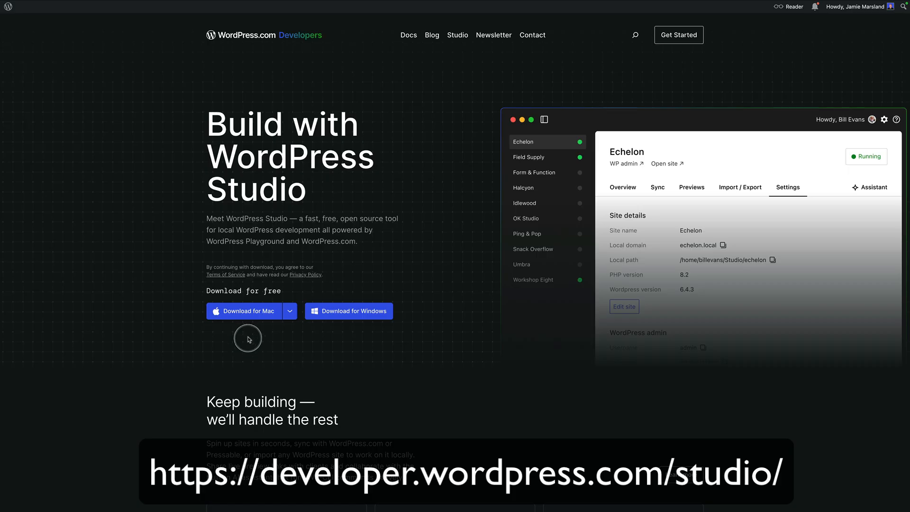
Step: Download WordPress Studio for Mac and for Windows
left_click(290, 311)
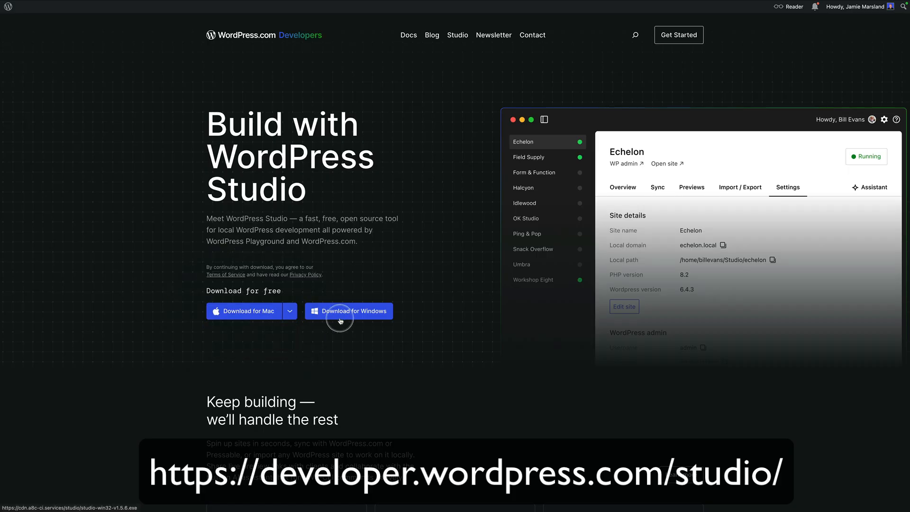
left_click(289, 311)
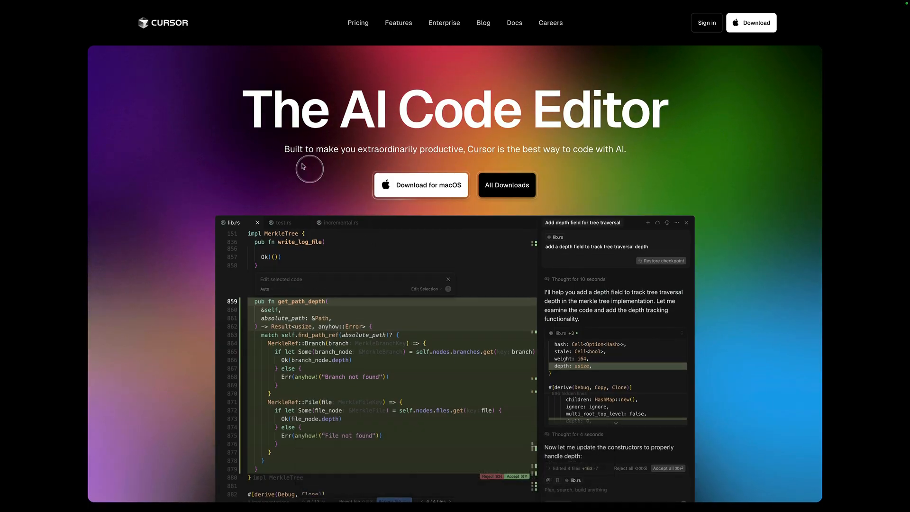
Step: Show Cursor's Hobby, Pro, Ultra, Teams and Enterprise pricing plans
left_click(357, 23)
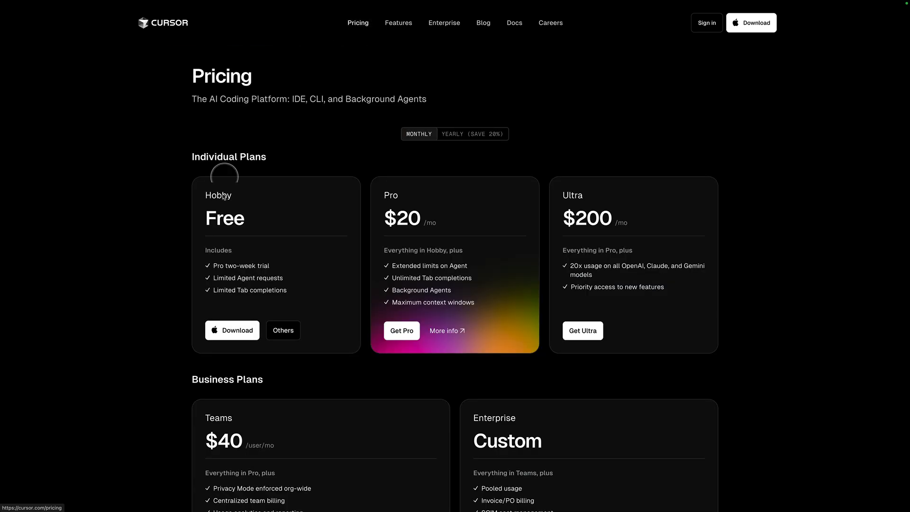
mouse_move(238, 260)
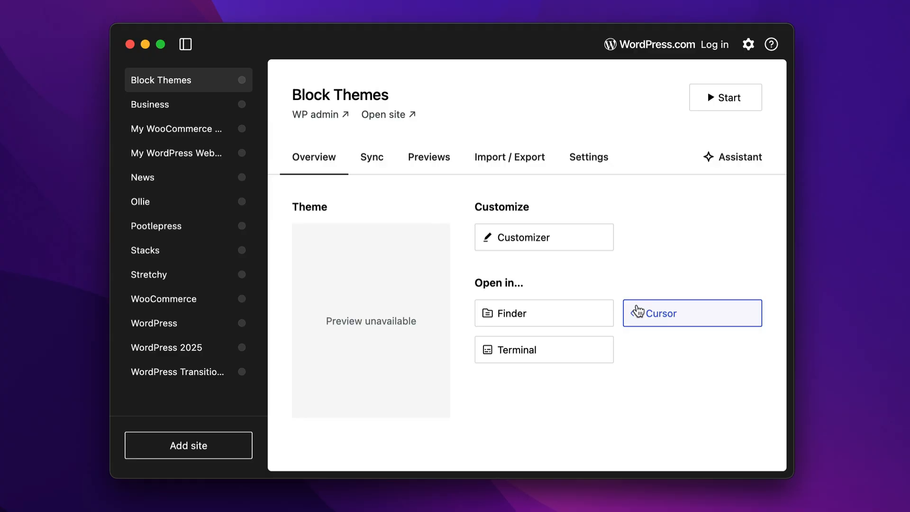
mouse_move(191, 304)
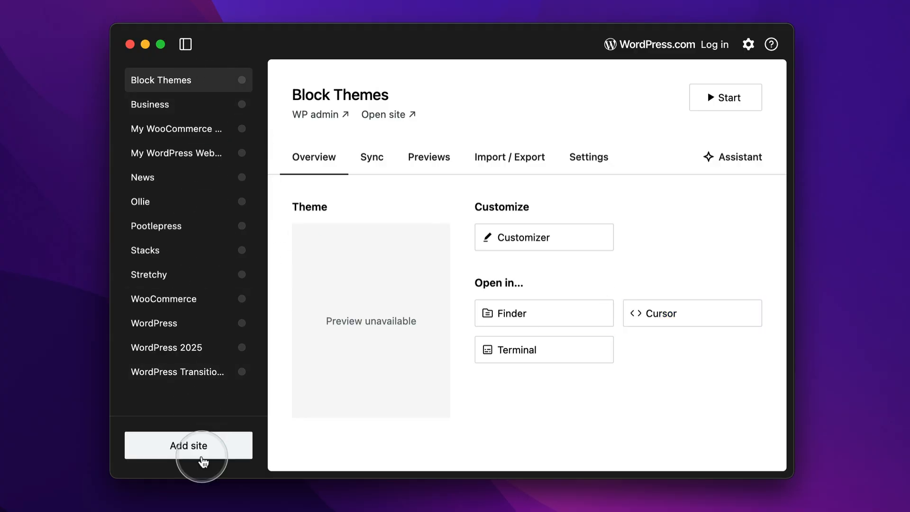
Step: Create the local site 'My Serene Website' in WordPress Studio
left_click(187, 445)
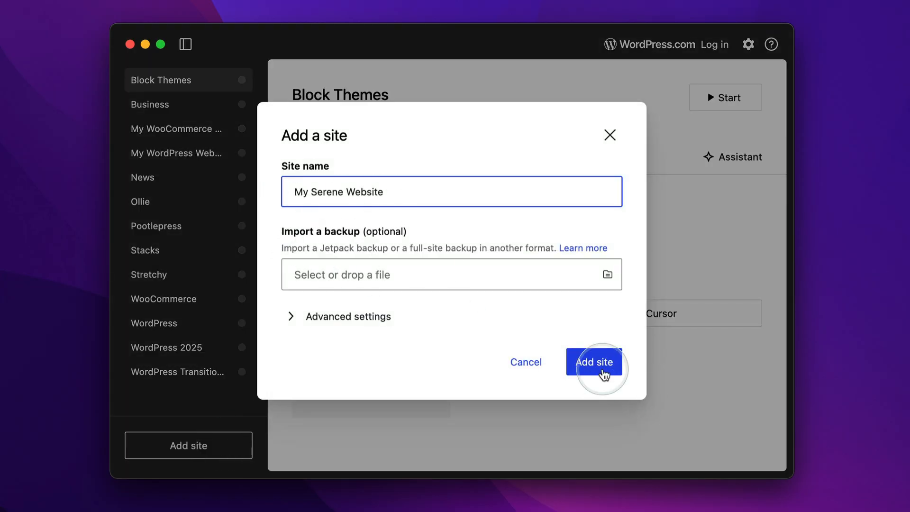
left_click(593, 361)
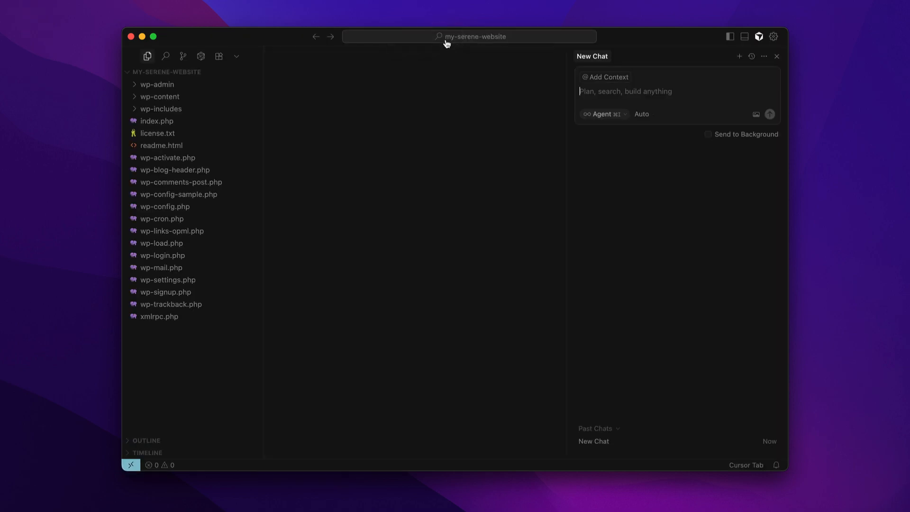
Step: Show the my-serene-website WordPress core files in Cursor
left_click(172, 231)
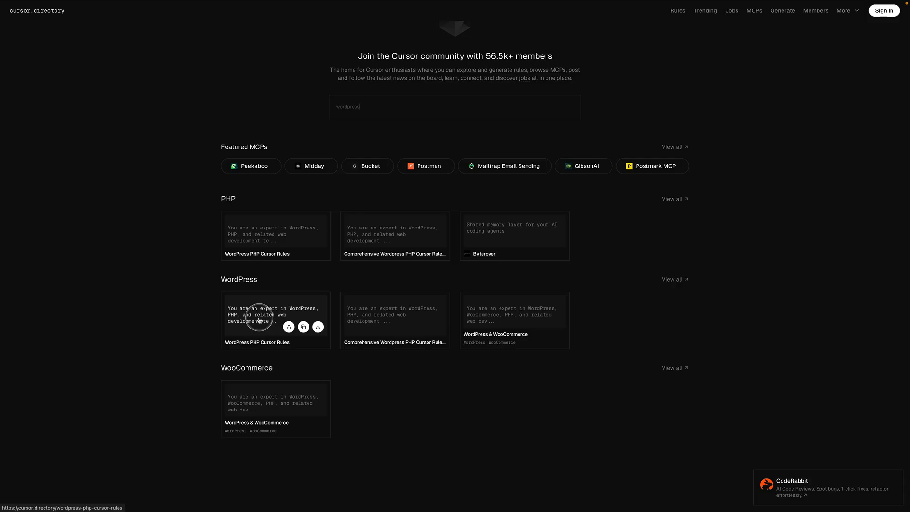
Step: Open the WordPress PHP Cursor Rules card on cursor.directory
left_click(257, 319)
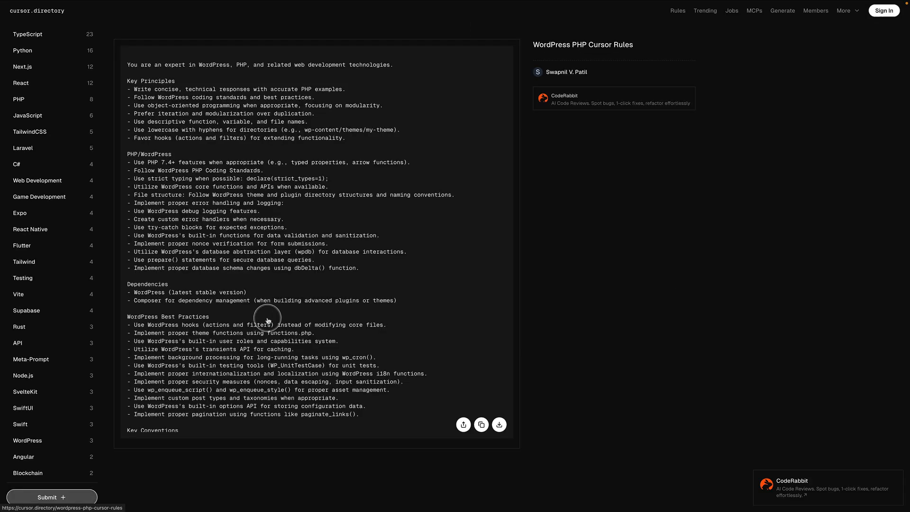
mouse_move(470, 419)
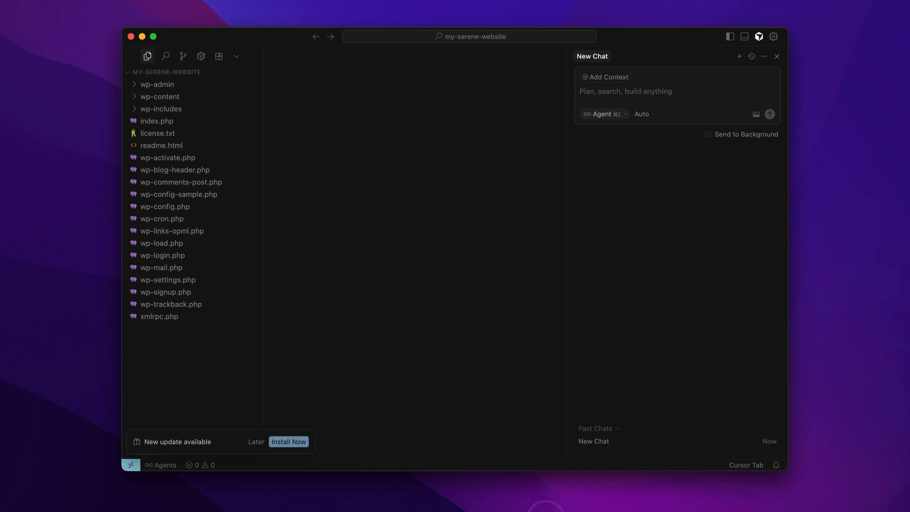
Step: Add the WordPress PHP rules as a user rule in Cursor's Rules & Memories
left_click(625, 91)
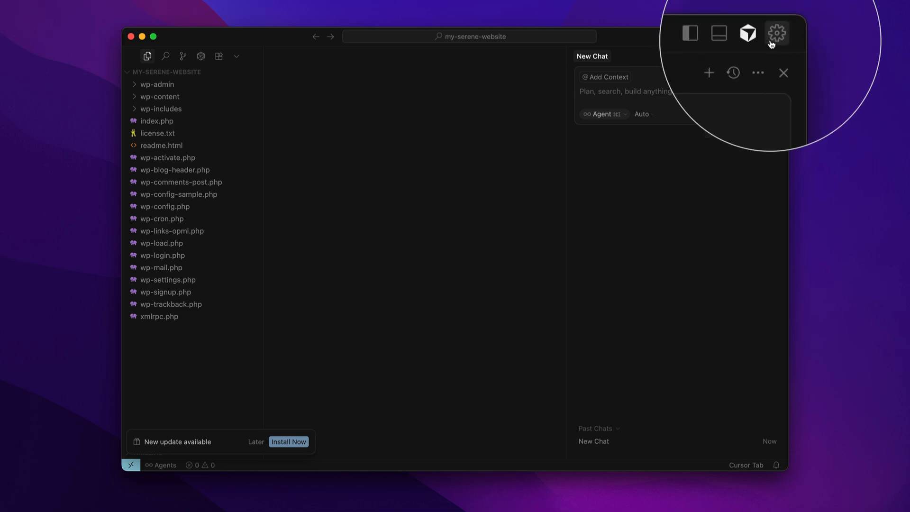
left_click(773, 36)
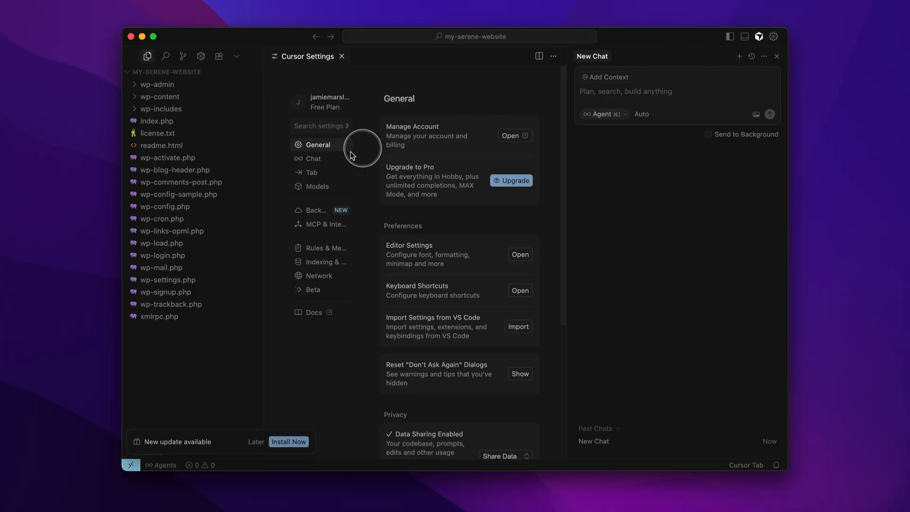
left_click(325, 248)
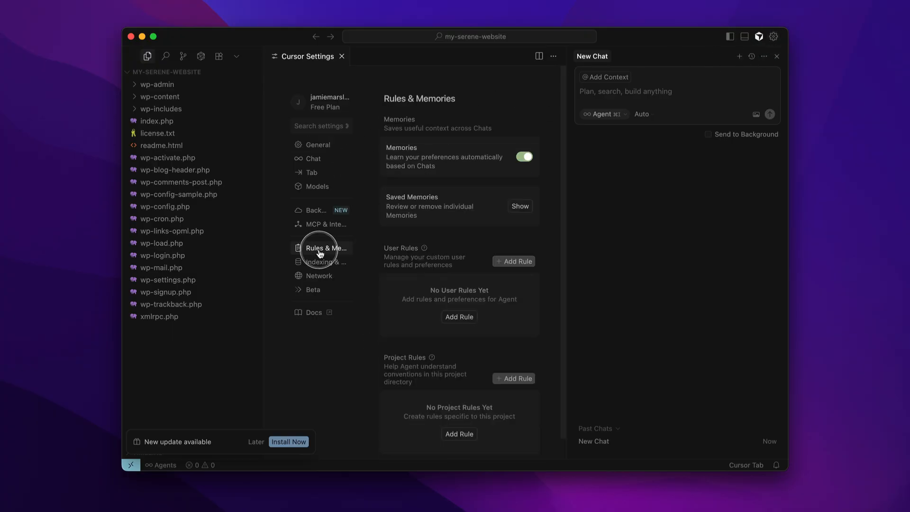
mouse_move(514, 261)
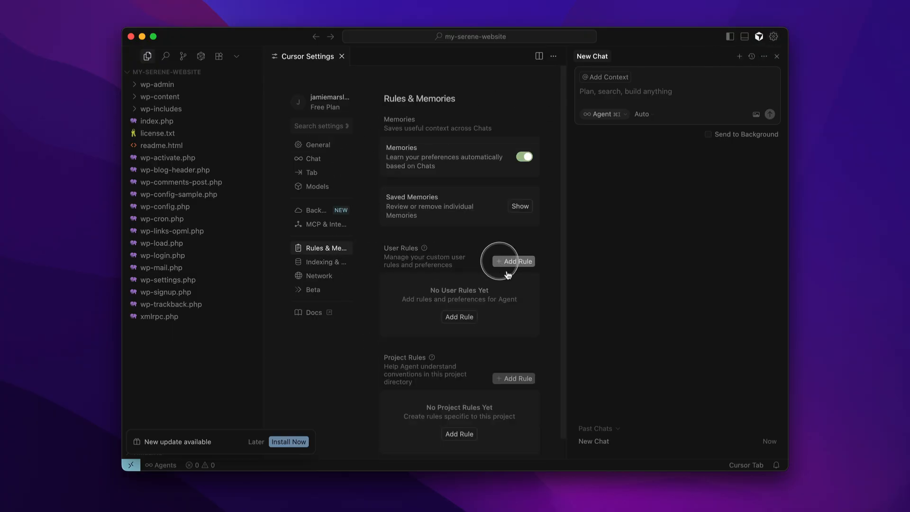
mouse_move(466, 317)
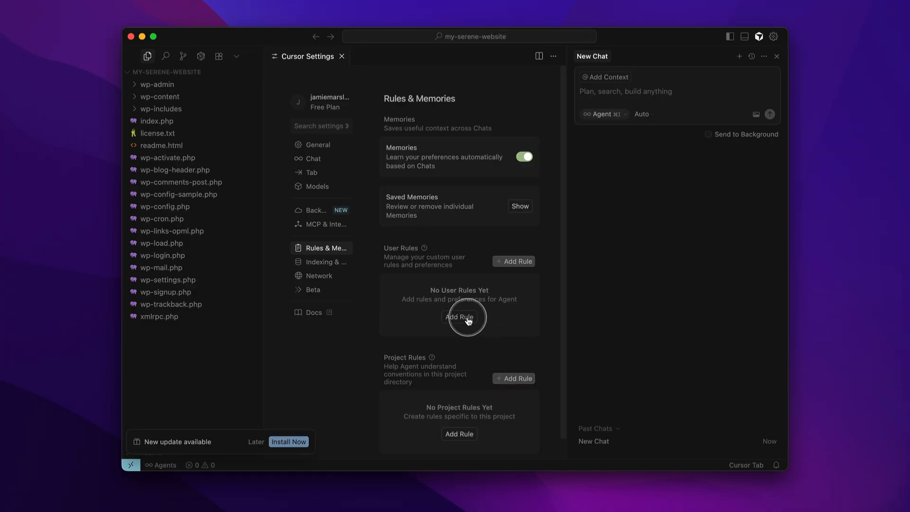
left_click(458, 317)
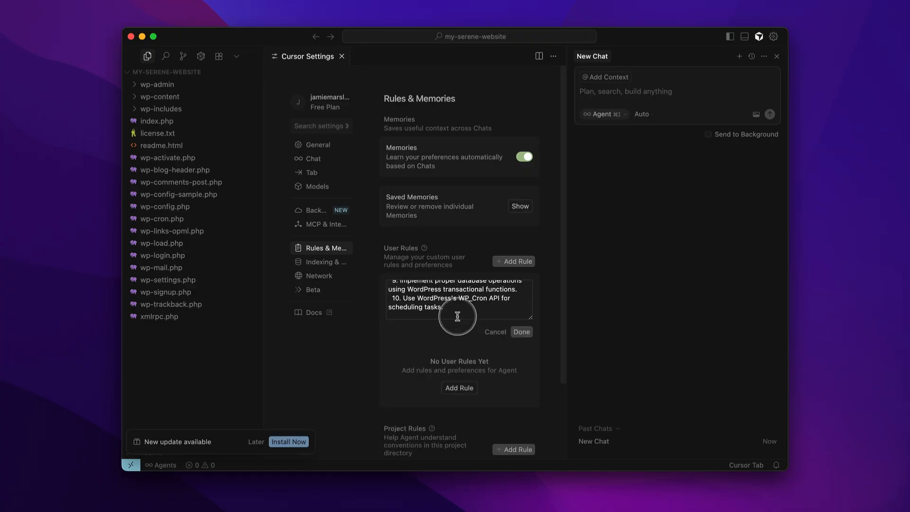
left_click(520, 331)
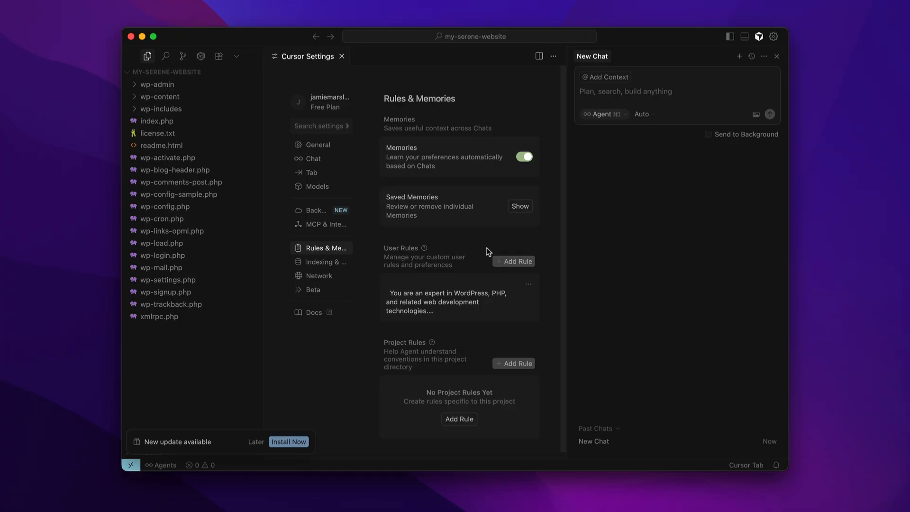
left_click(341, 56)
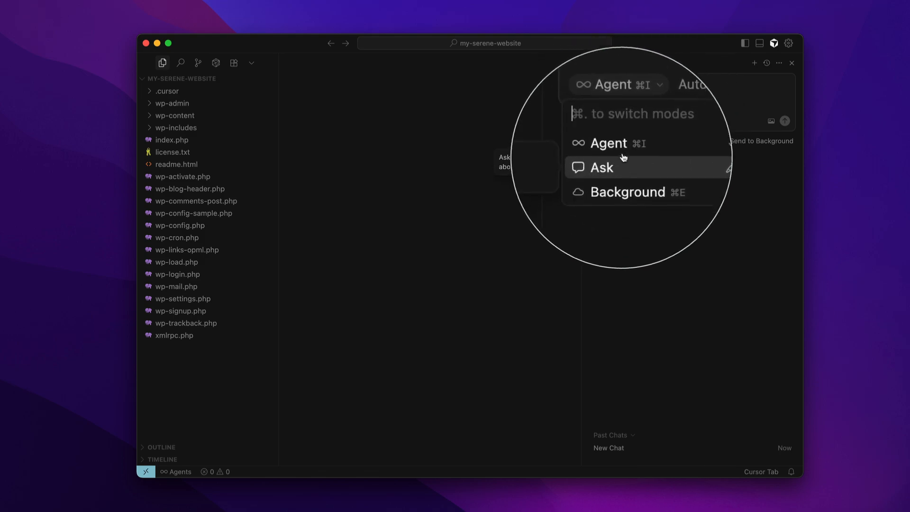
left_click(607, 143)
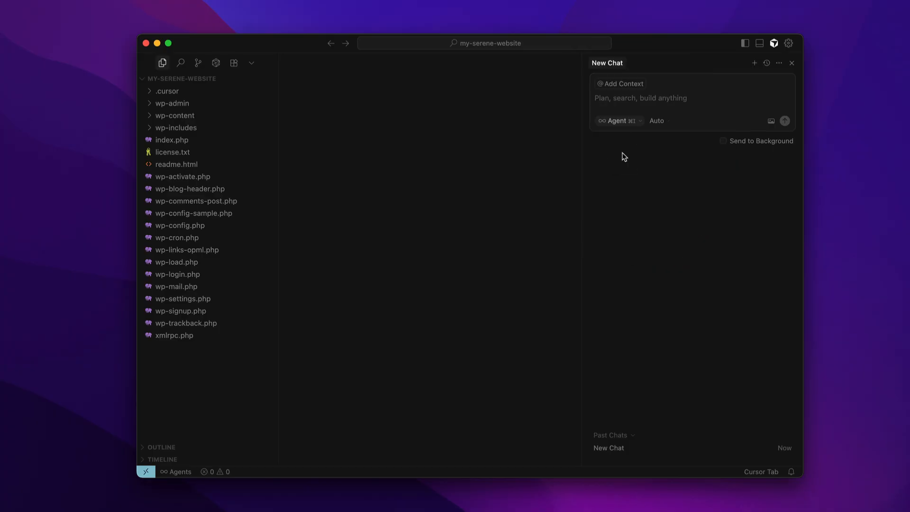
left_click(619, 121)
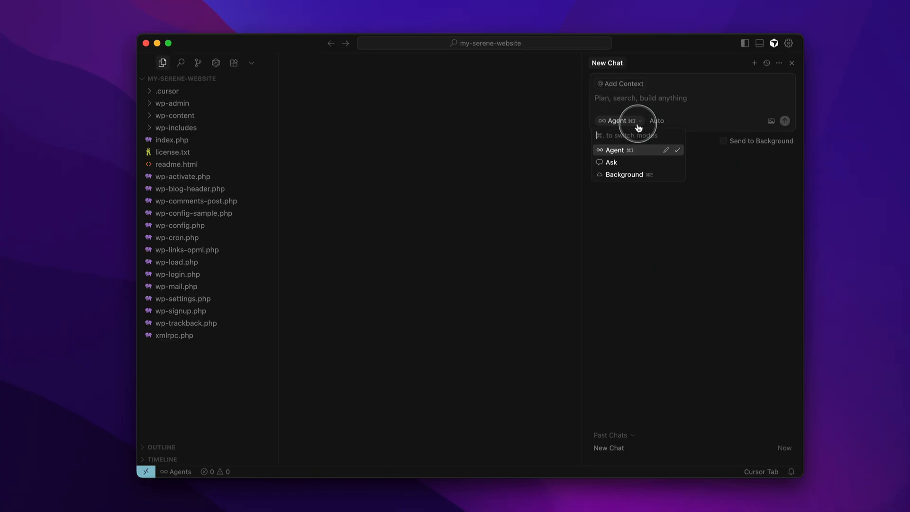
mouse_move(634, 163)
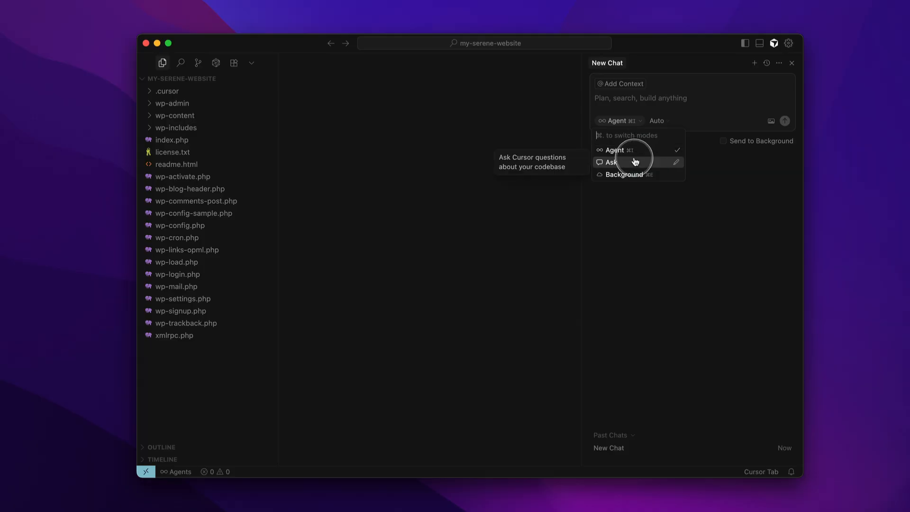
left_click(612, 162)
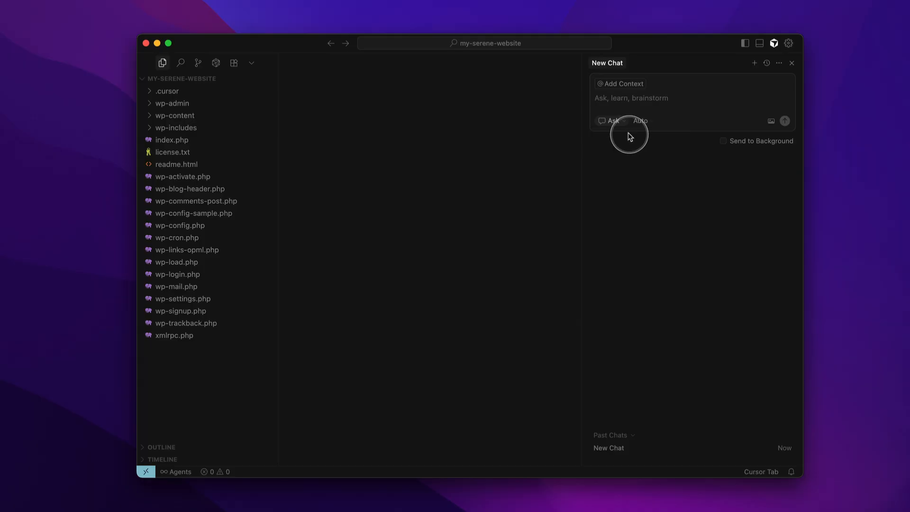
left_click(612, 121)
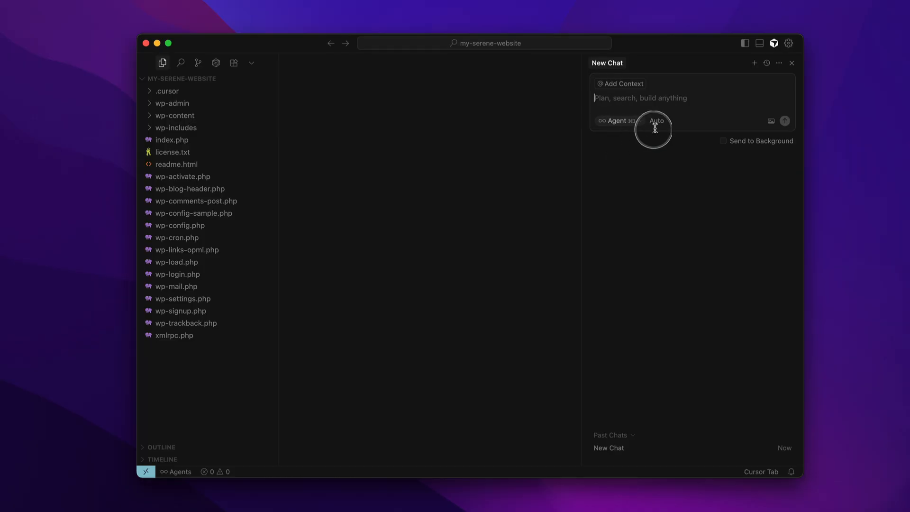
mouse_move(655, 121)
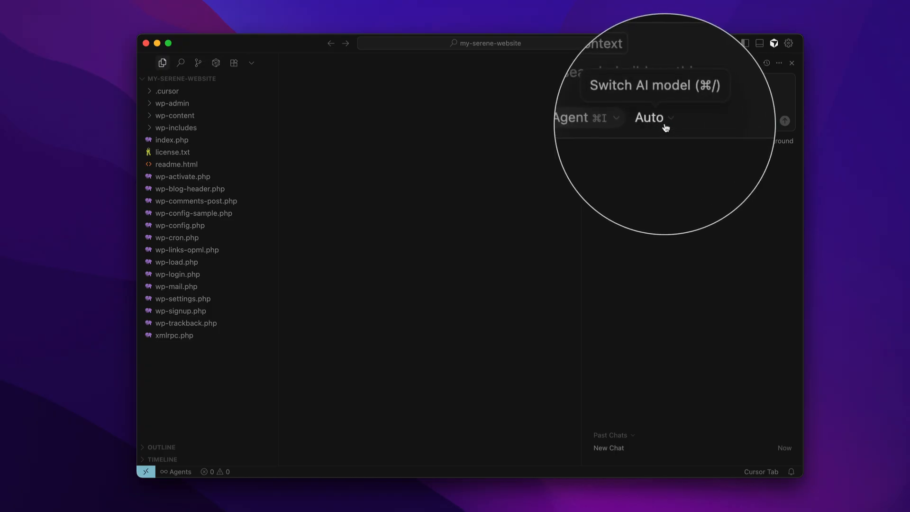
left_click(653, 118)
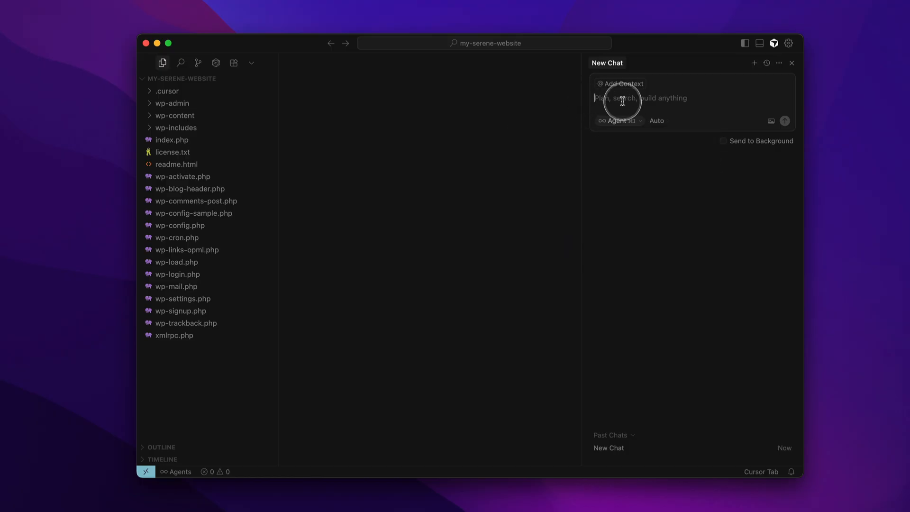
Step: Ask the Cursor agent for a plugin adding a 'Hello Jamie' dashboard widget
type("build a plugin that adds a widget to the dashboard that says he")
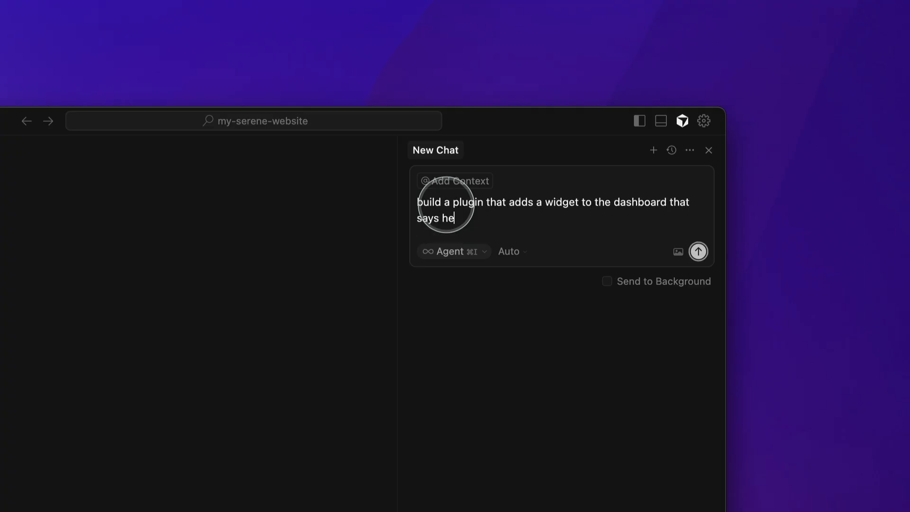
left_click(698, 251)
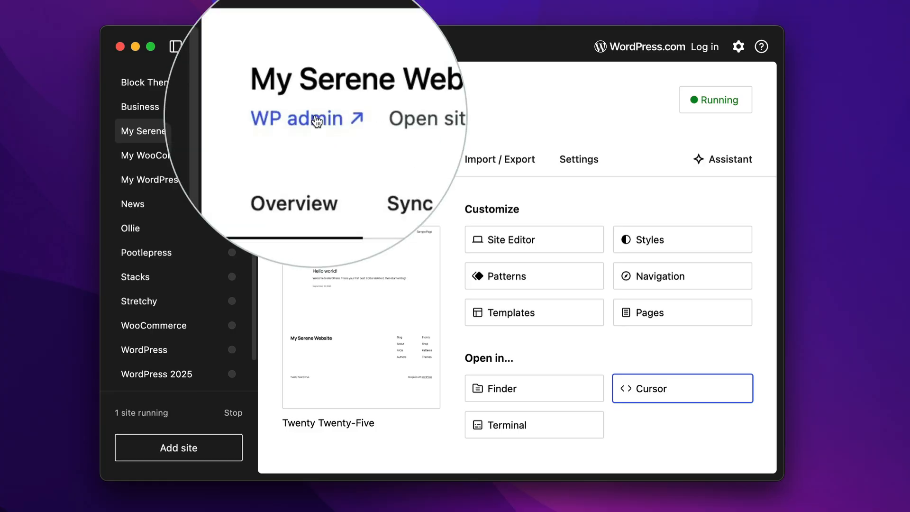
Step: Activate Hello Jamie Dashboard in WP admin and view the dashboard
left_click(296, 118)
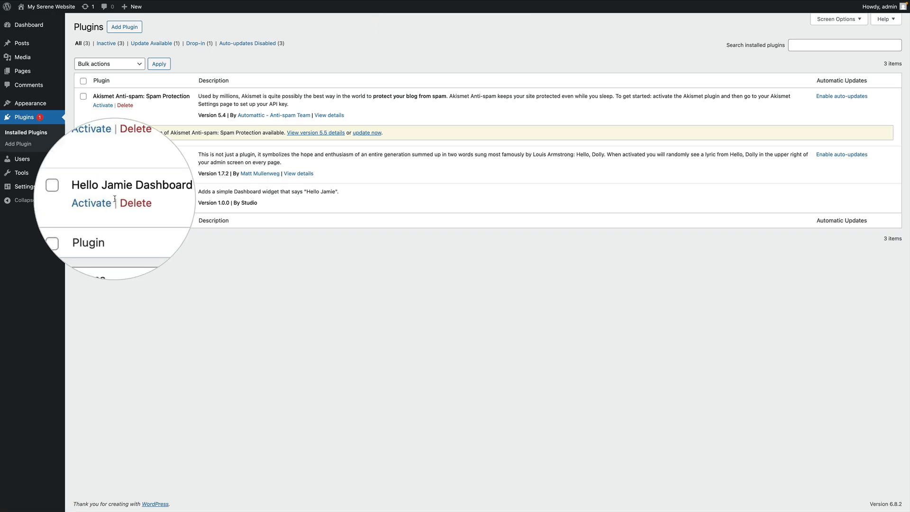
mouse_move(103, 201)
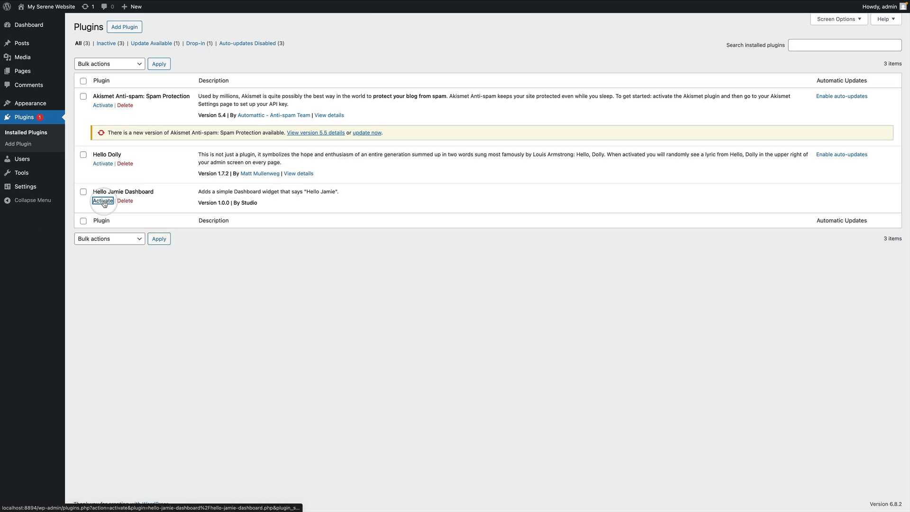
left_click(103, 200)
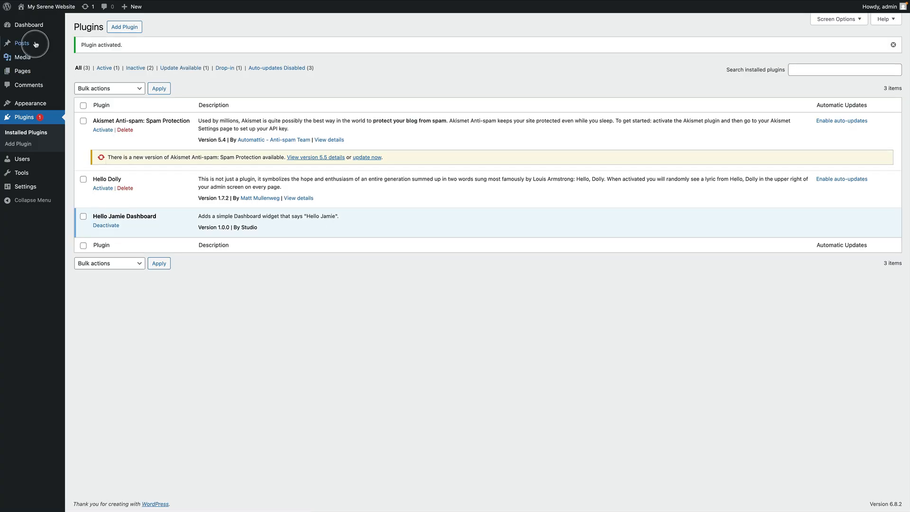
left_click(28, 24)
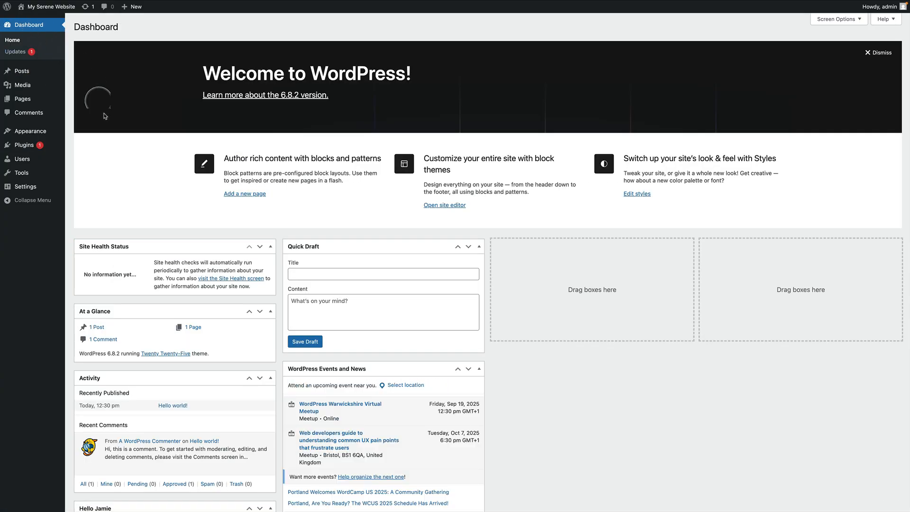
Step: Scroll down the WordPress admin page to view the Hello Jamie widget
scroll("down", 3)
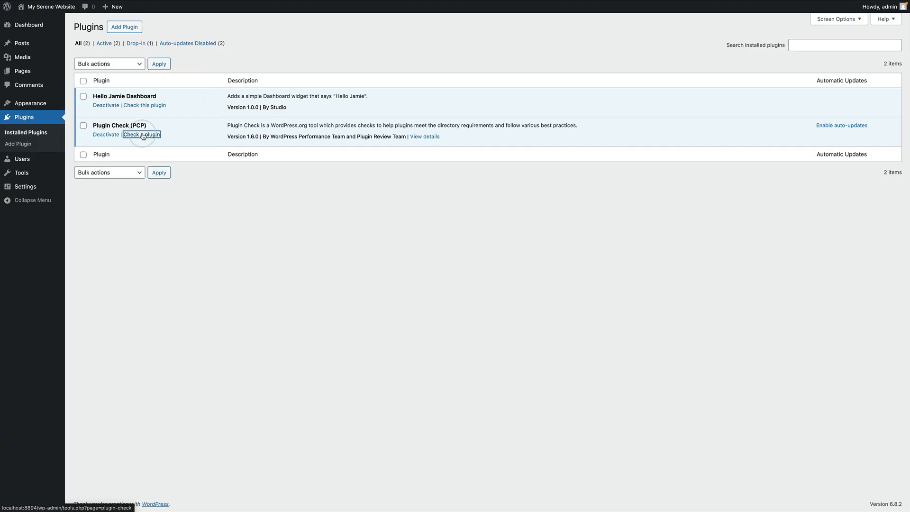
Step: Run Plugin Check on Hello Jamie Dashboard, which reports a missing readme.txt
left_click(143, 134)
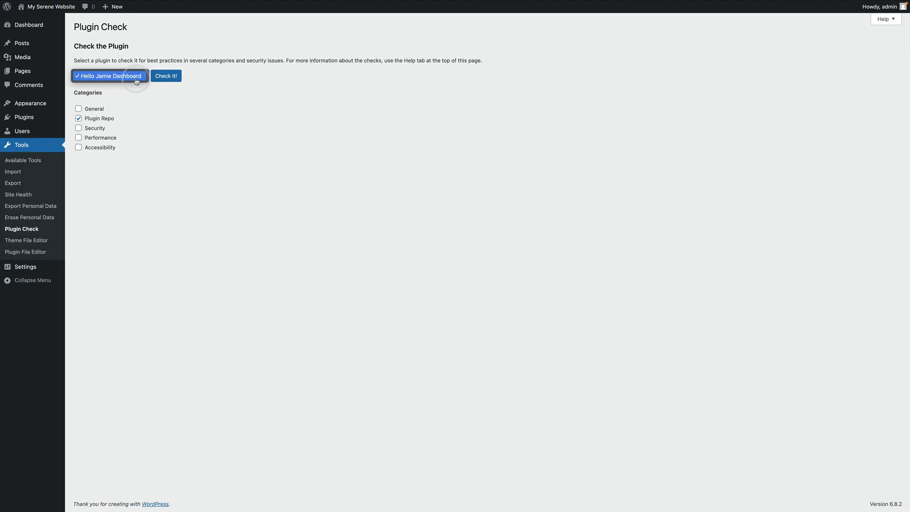
left_click(78, 108)
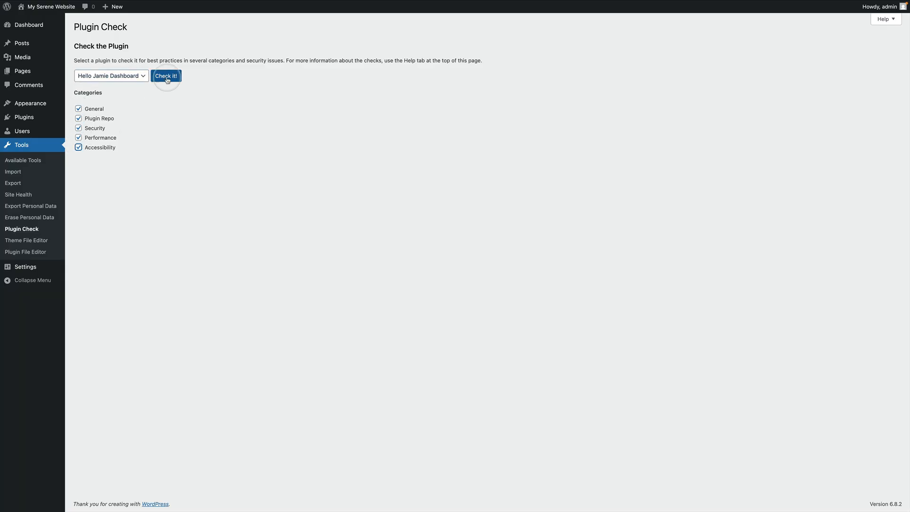
left_click(166, 76)
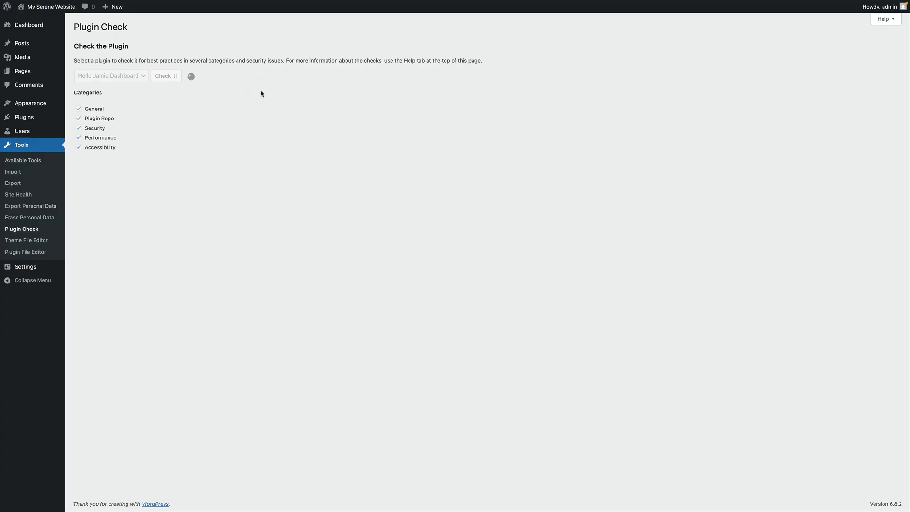
left_click(165, 76)
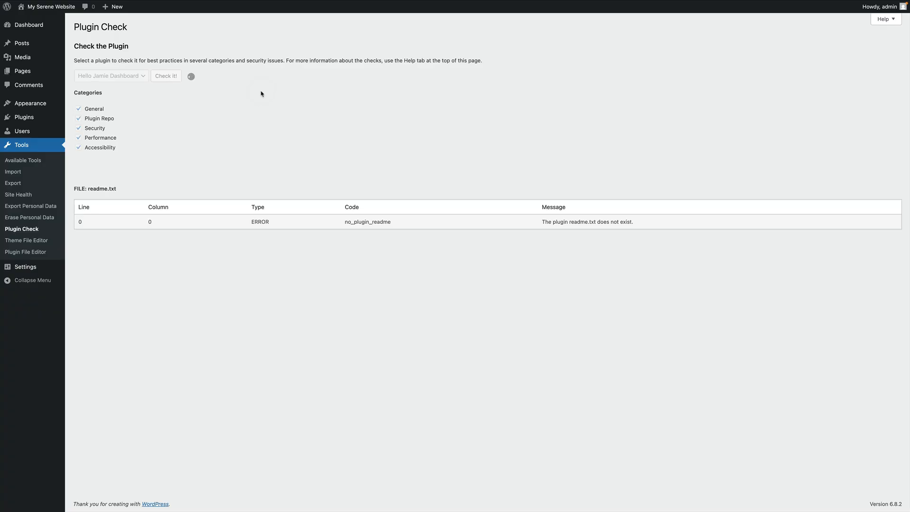
left_click(165, 75)
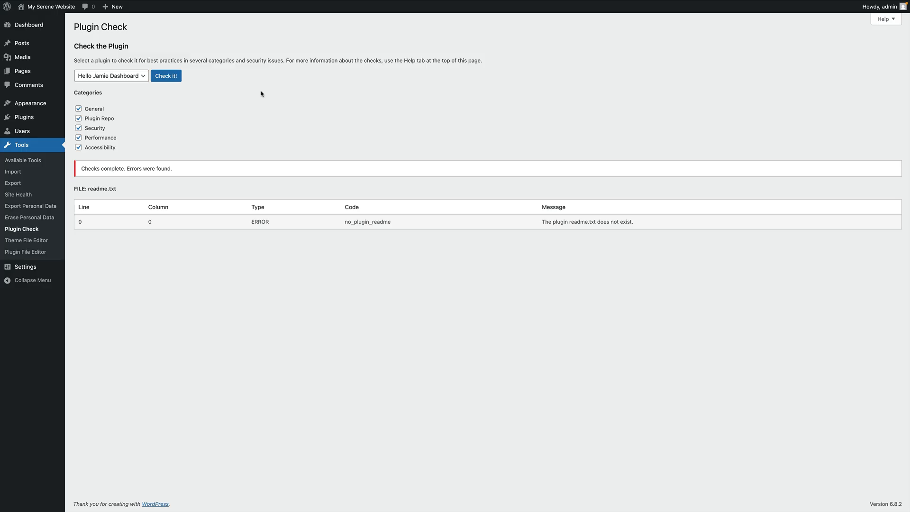
mouse_move(657, 223)
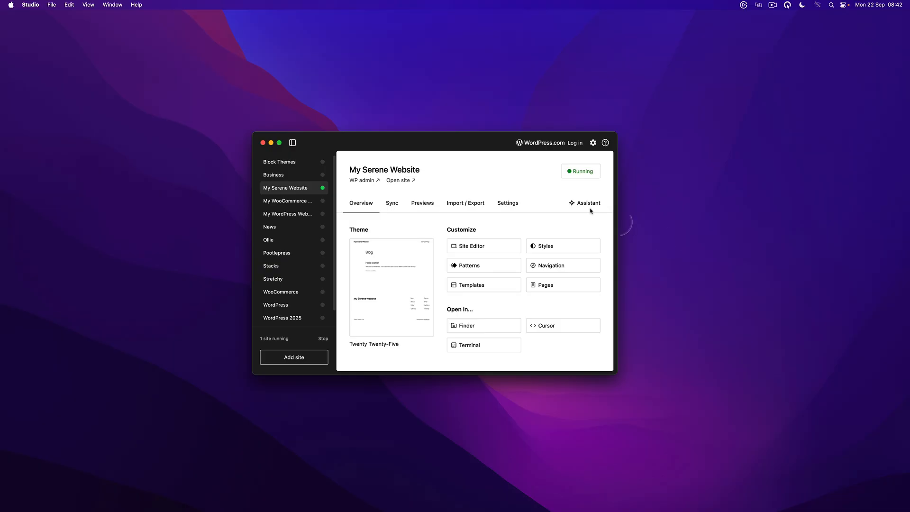
Step: Open the site's files in Finder from Studio
left_click(483, 325)
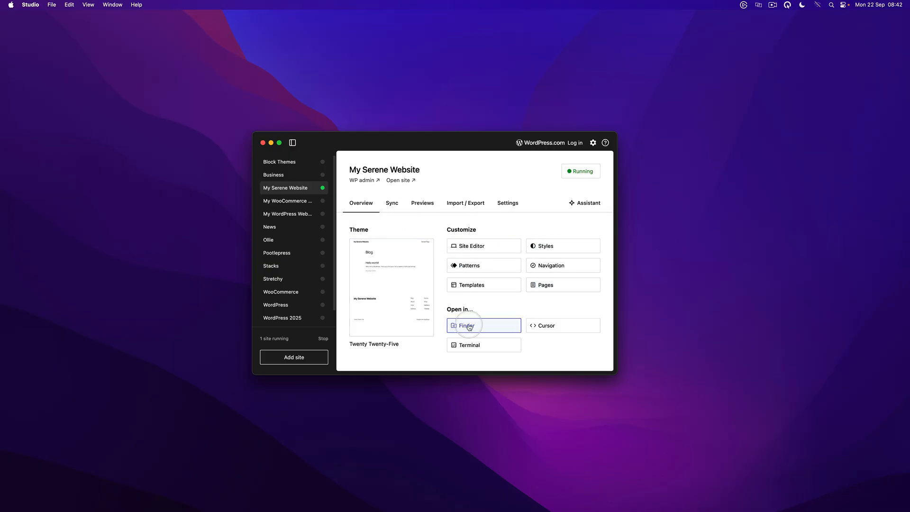
left_click(469, 325)
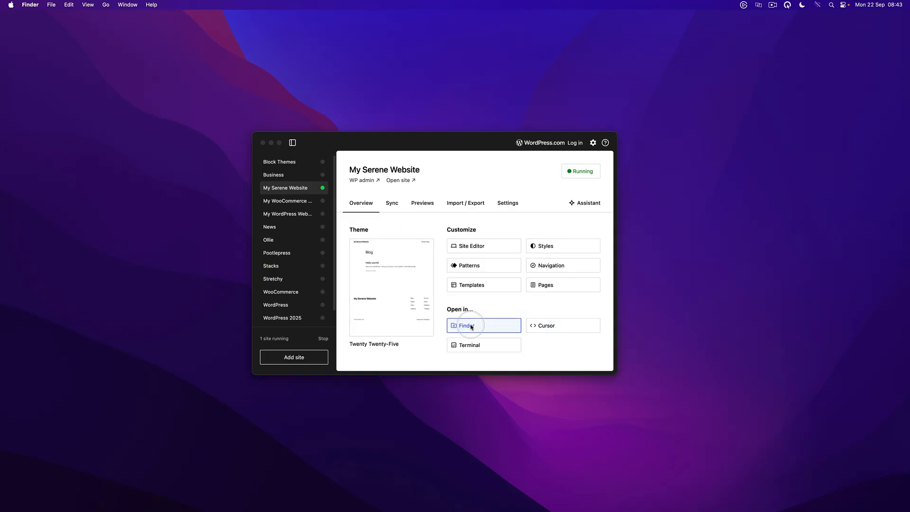
left_click(482, 325)
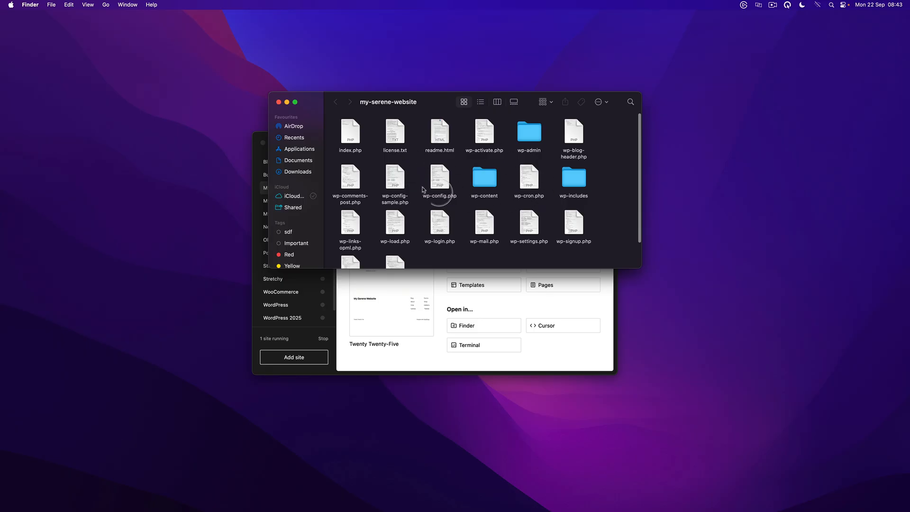
mouse_move(564, 240)
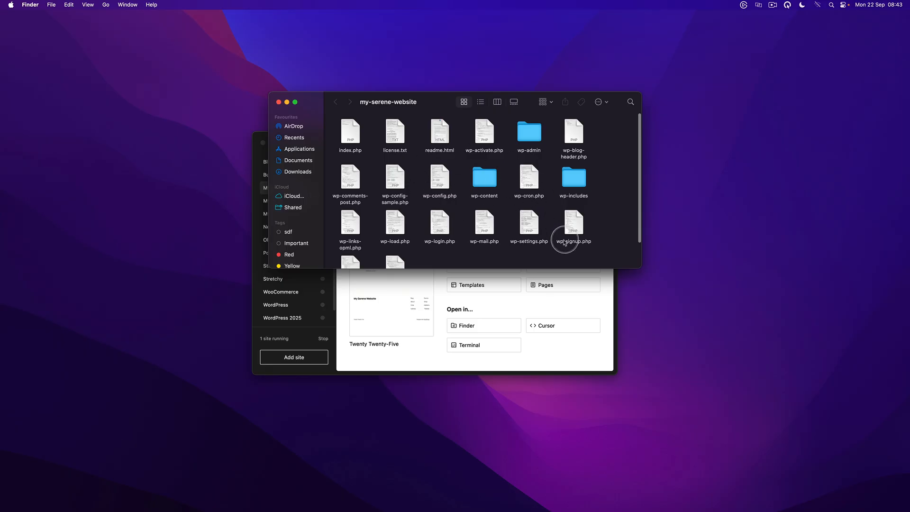
Step: Go into wp-content/plugins and compress the hello-jamie-dashboard folder into a zip
double_click(483, 177)
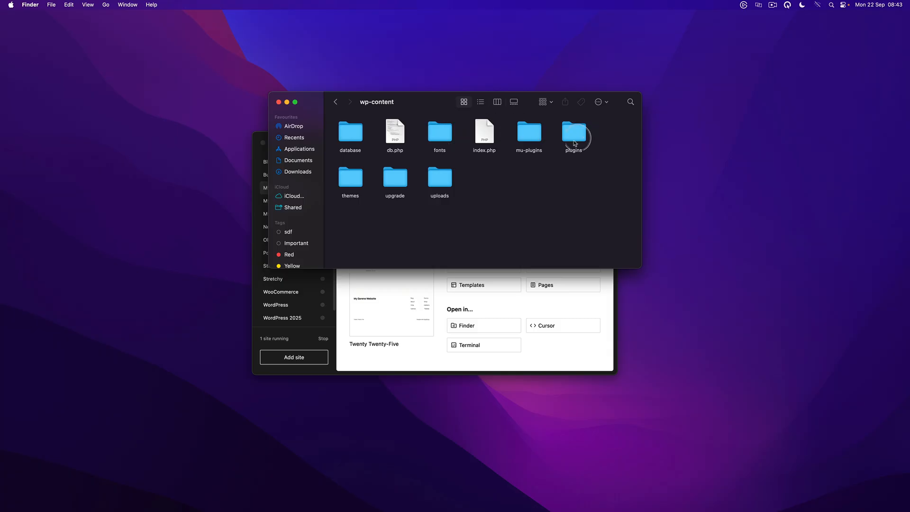
double_click(573, 131)
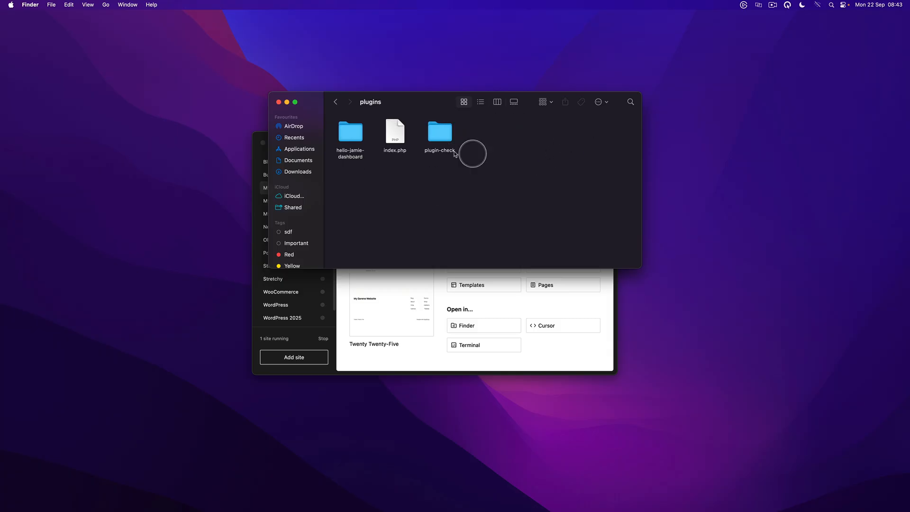
left_click(350, 132)
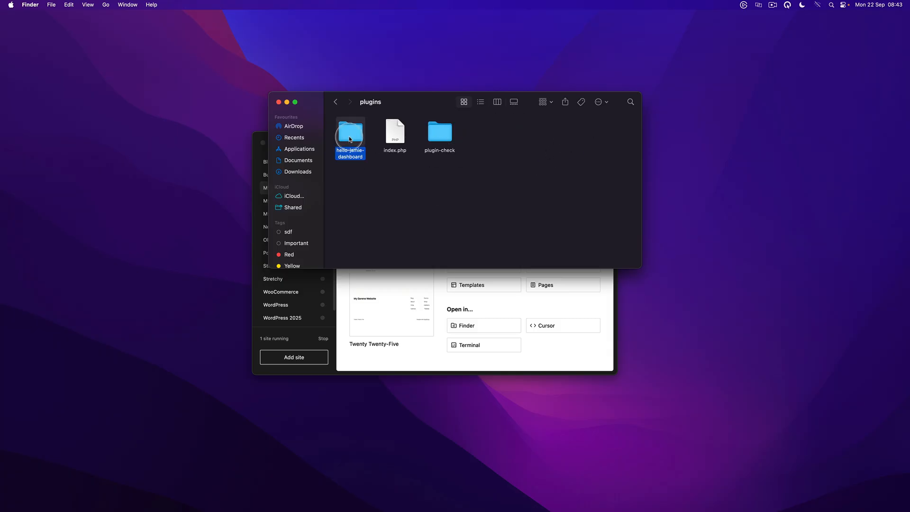
right_click(349, 137)
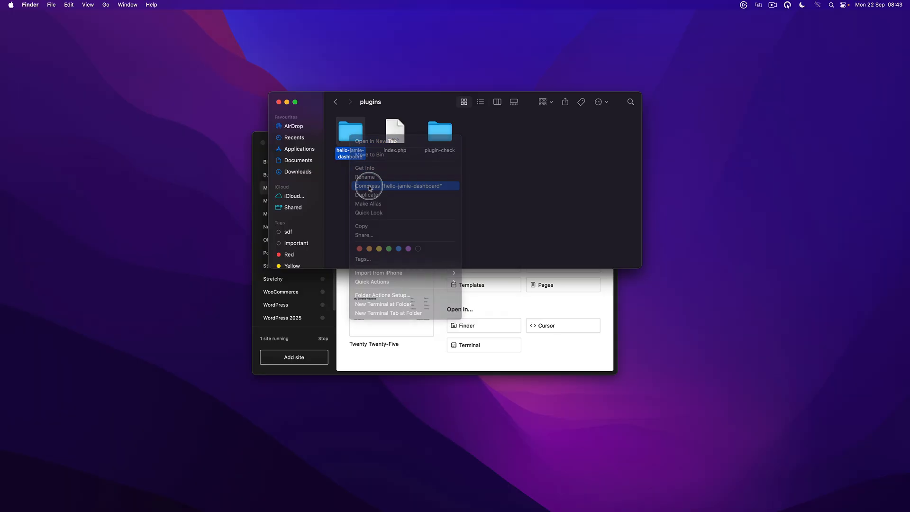
left_click(403, 186)
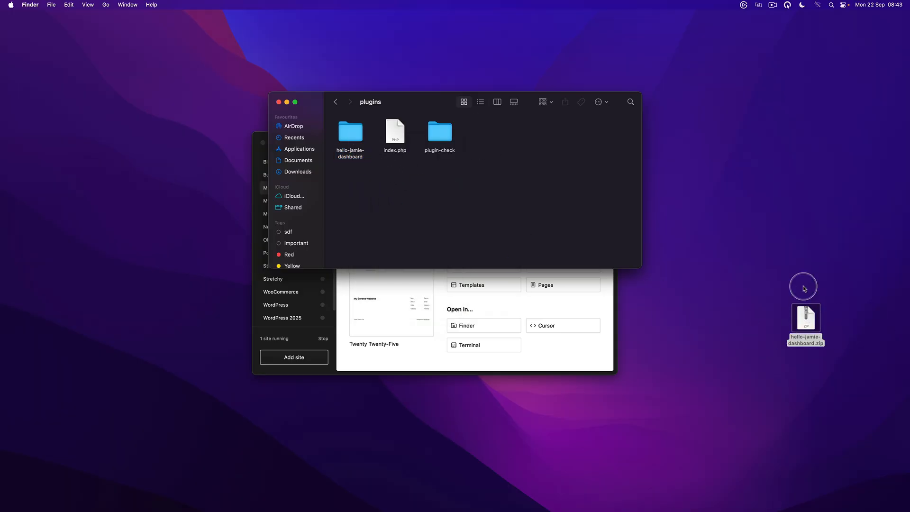
mouse_move(804, 288)
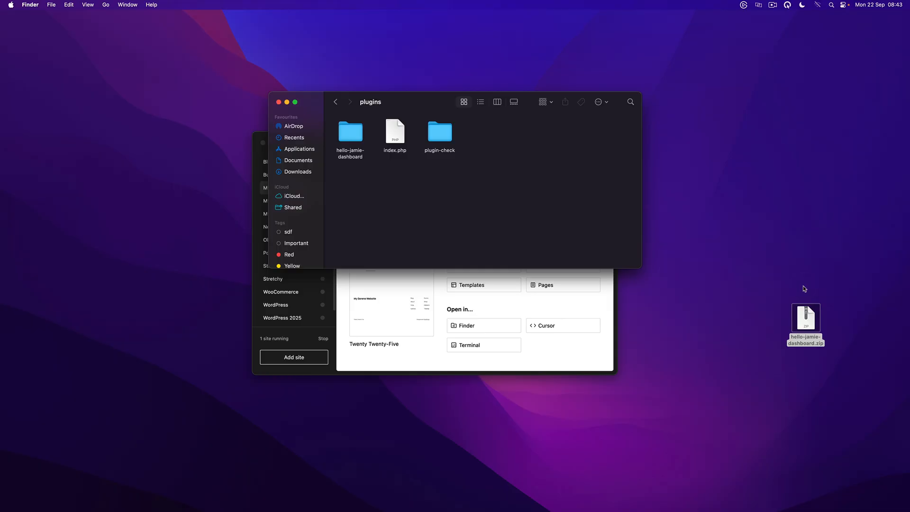